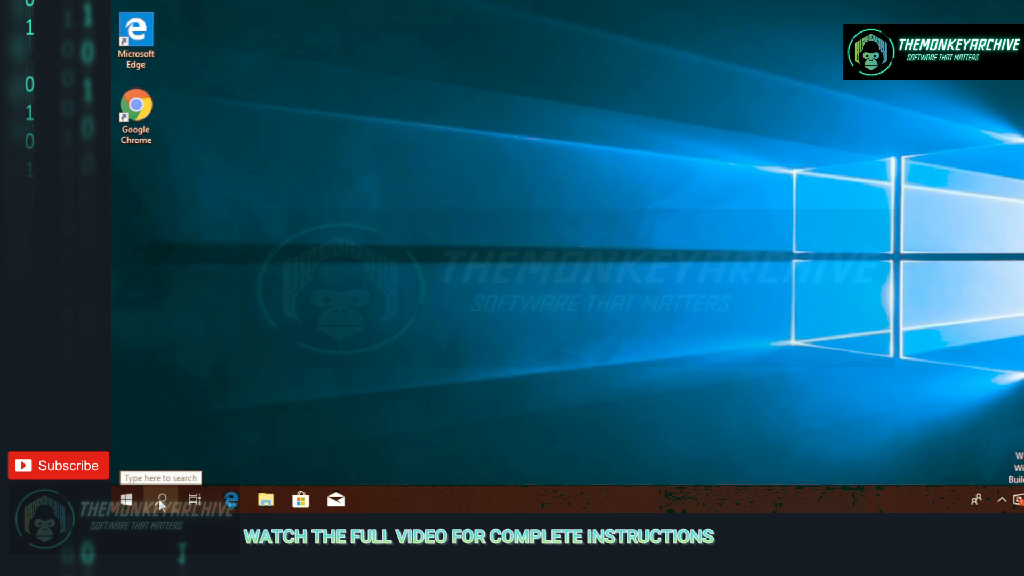
# Find Control Panel through taskbar search and open All Control Panel Items
pyautogui.click(161, 501)
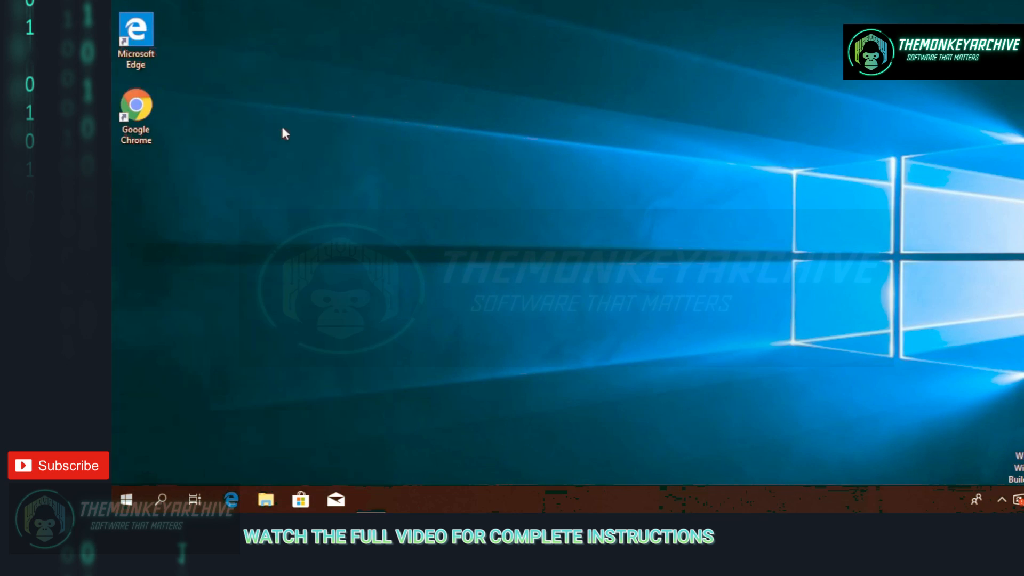
pyautogui.click(371, 499)
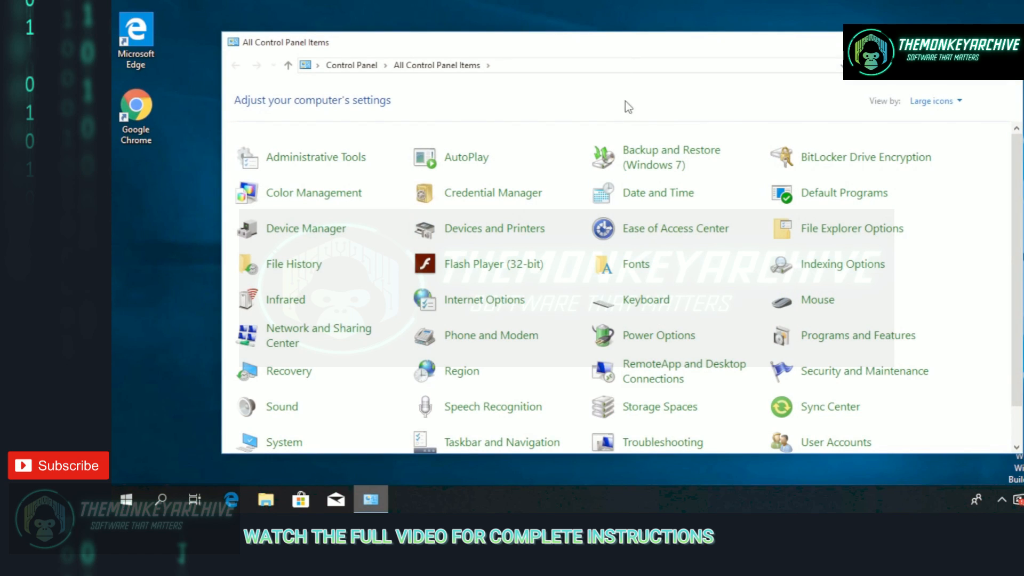
pyautogui.moveTo(476, 381)
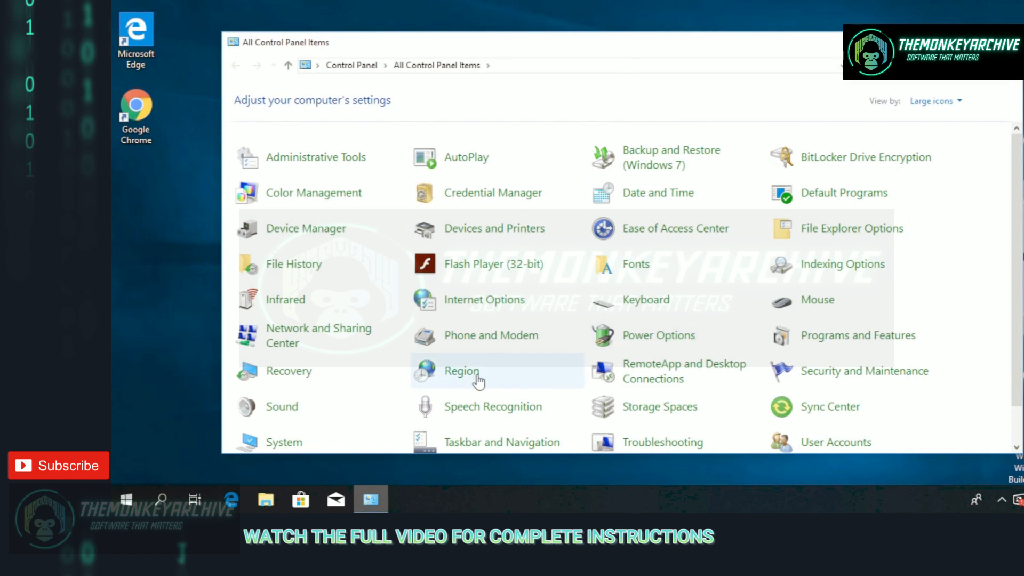
# In Region's Administrative settings, set the system locale to English (United States)
pyautogui.click(462, 371)
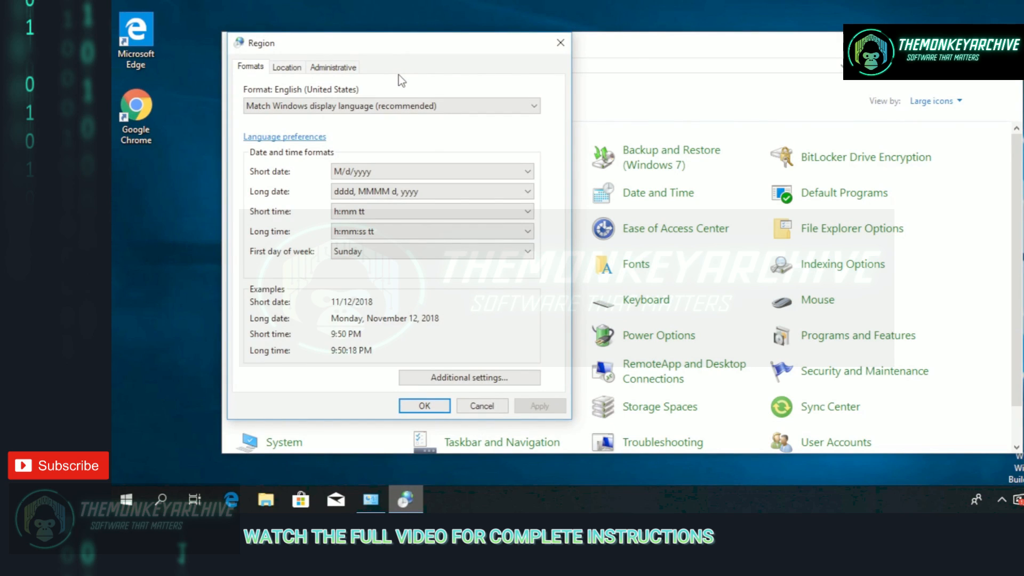
pyautogui.click(333, 67)
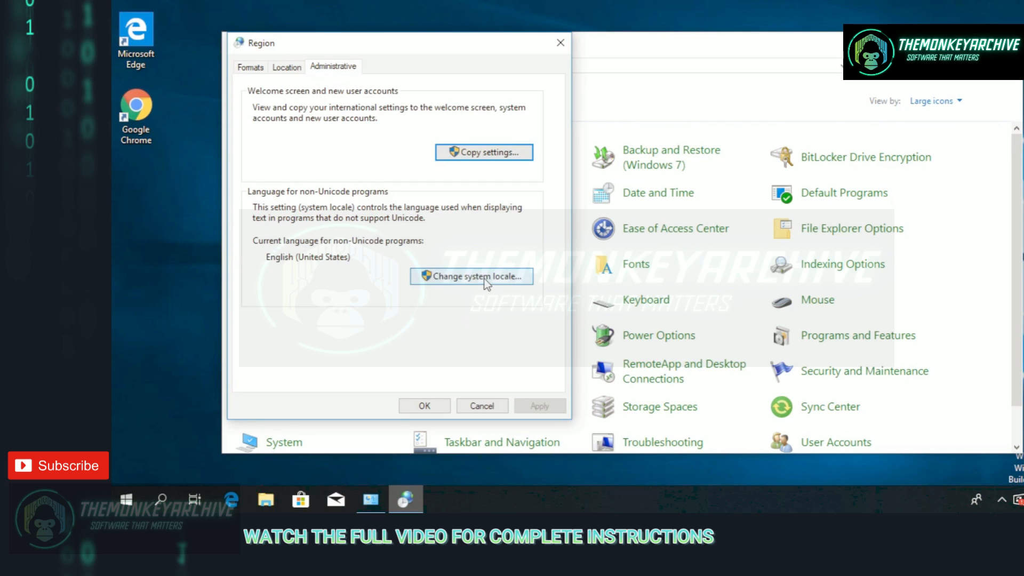
pyautogui.click(471, 277)
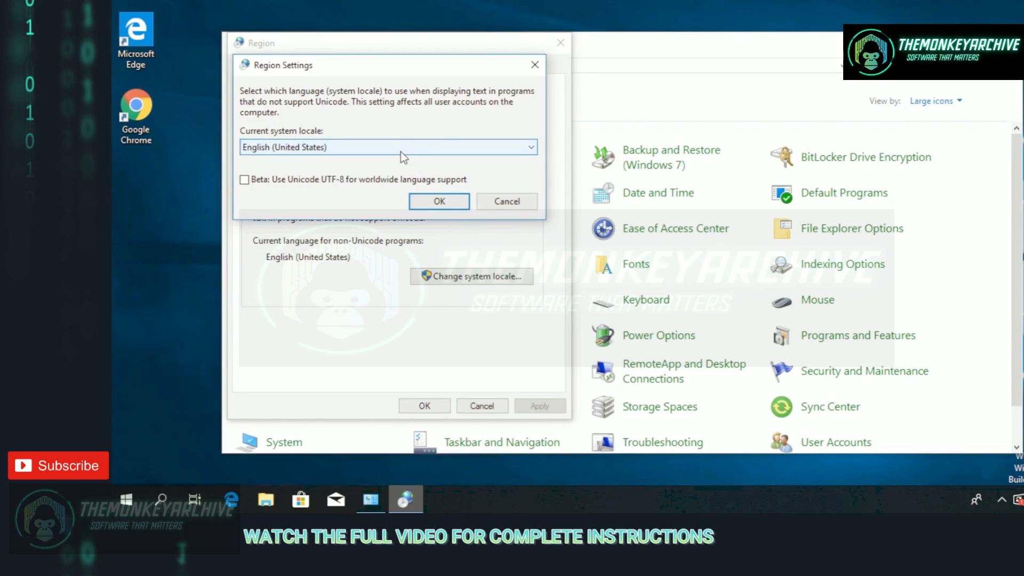
pyautogui.click(532, 147)
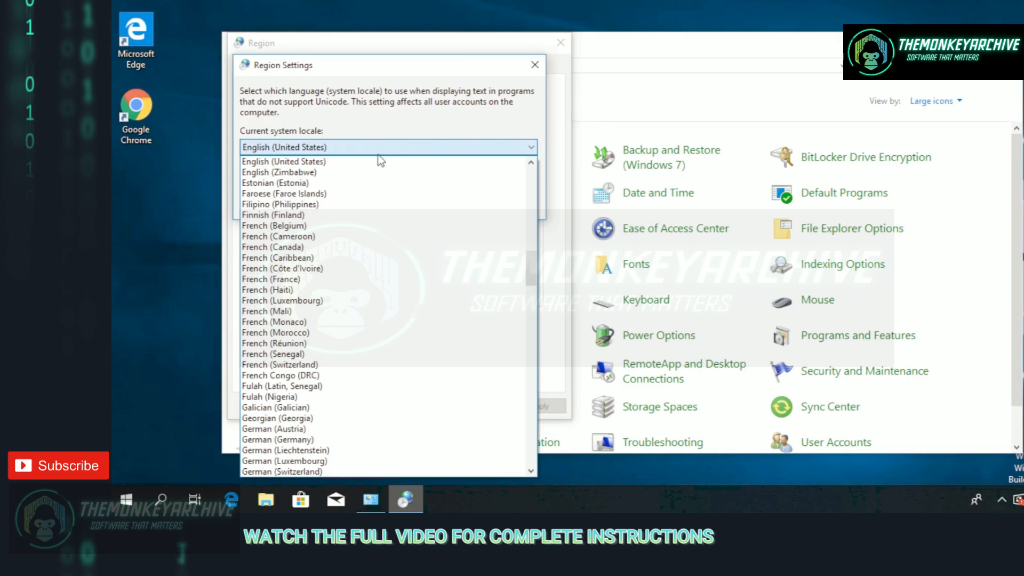
pyautogui.click(286, 162)
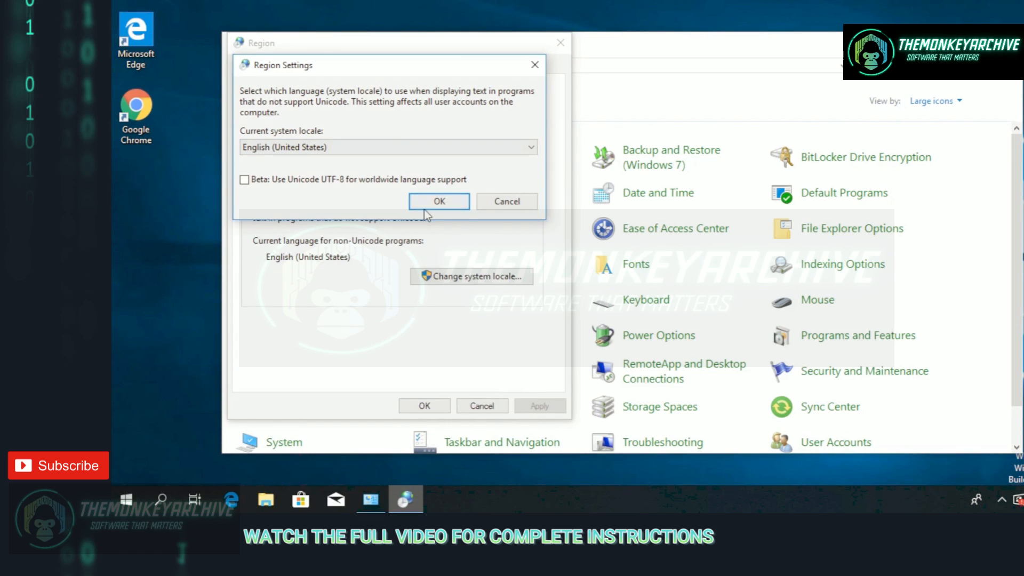
pyautogui.click(440, 201)
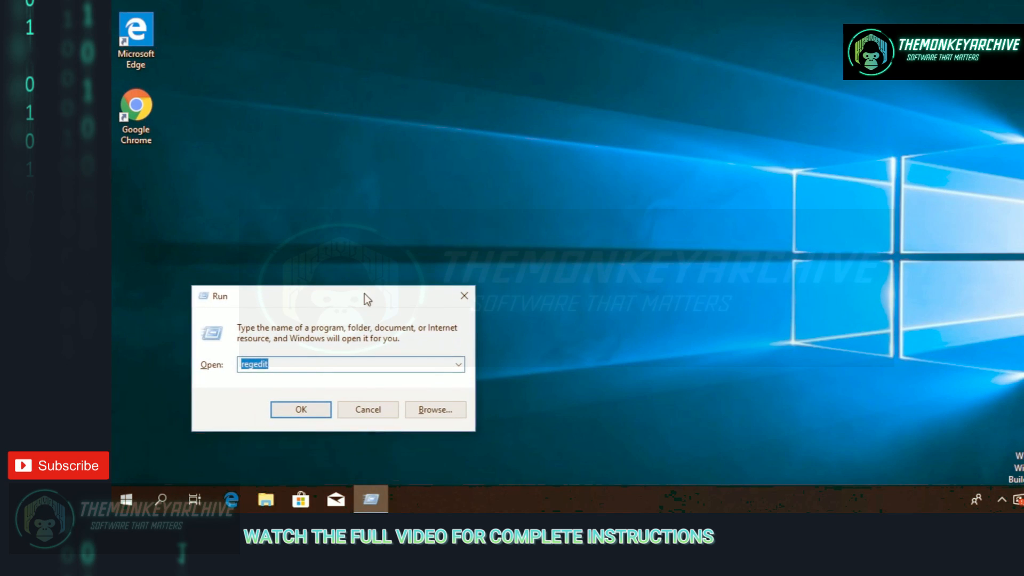
# Launch cmd and enter silent regsvr32 for-loops over system32 *.dll and *.ocx files
pyautogui.write('cm')
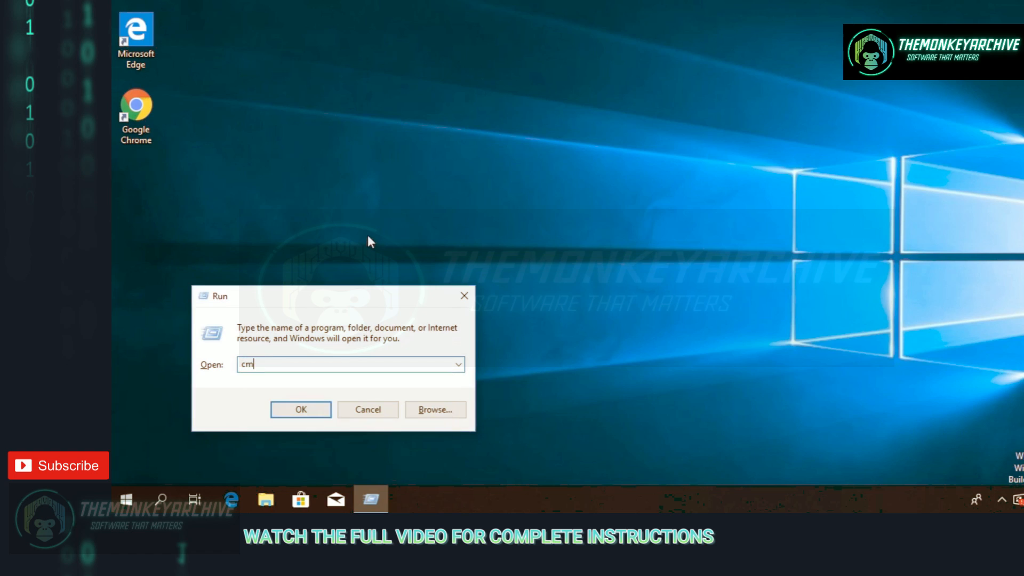
pyautogui.click(301, 409)
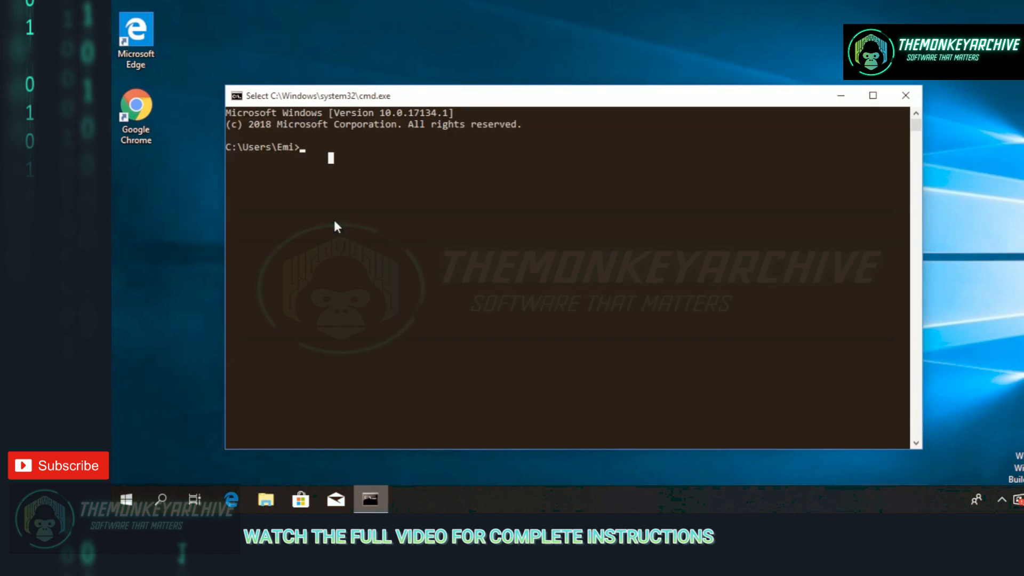
pyautogui.write('for %i in (%windir%\\system32\\*.dll) do regsvr32.exe /s %i')
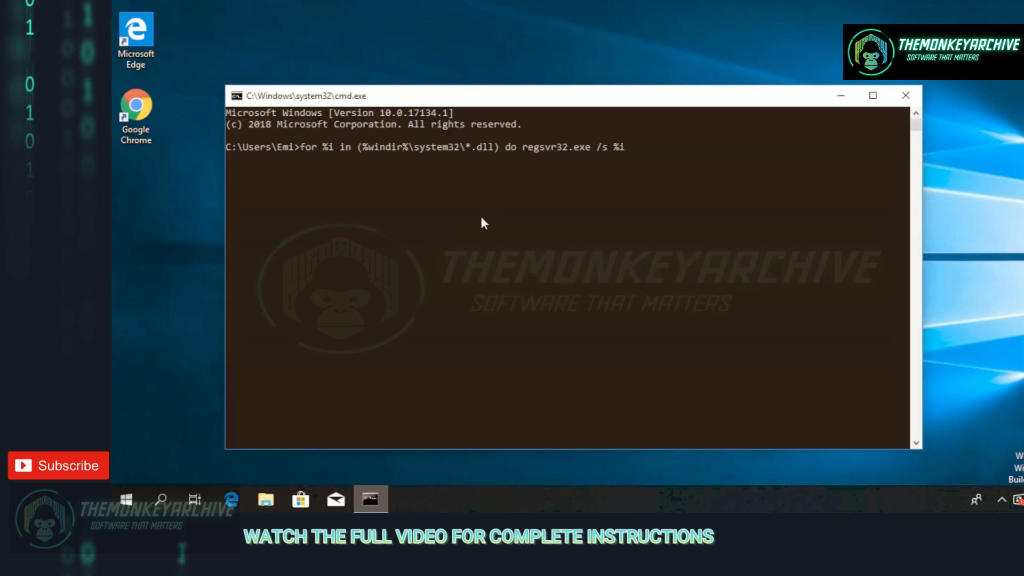
pyautogui.moveTo(477, 241)
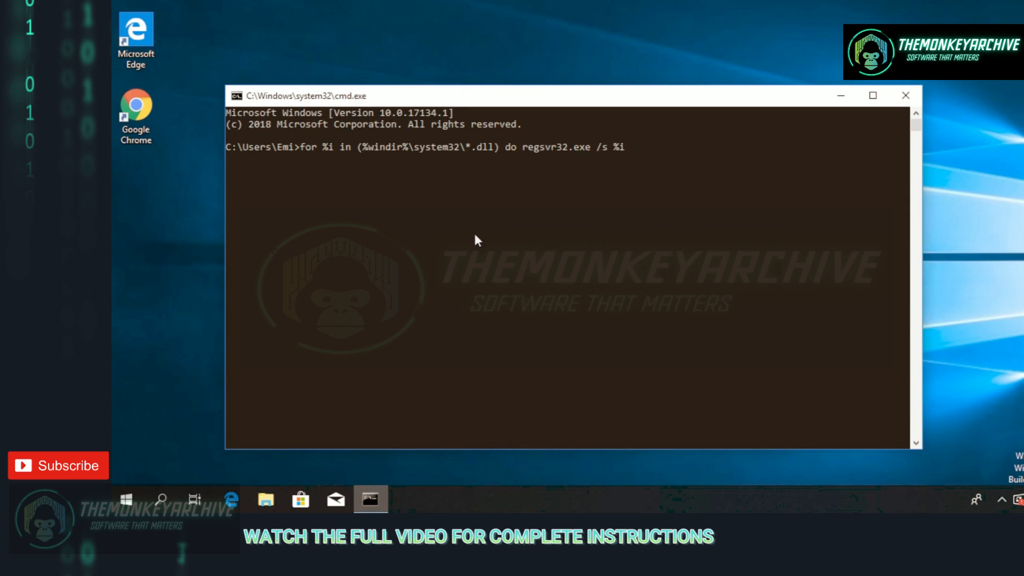
pyautogui.write('*.ocx')
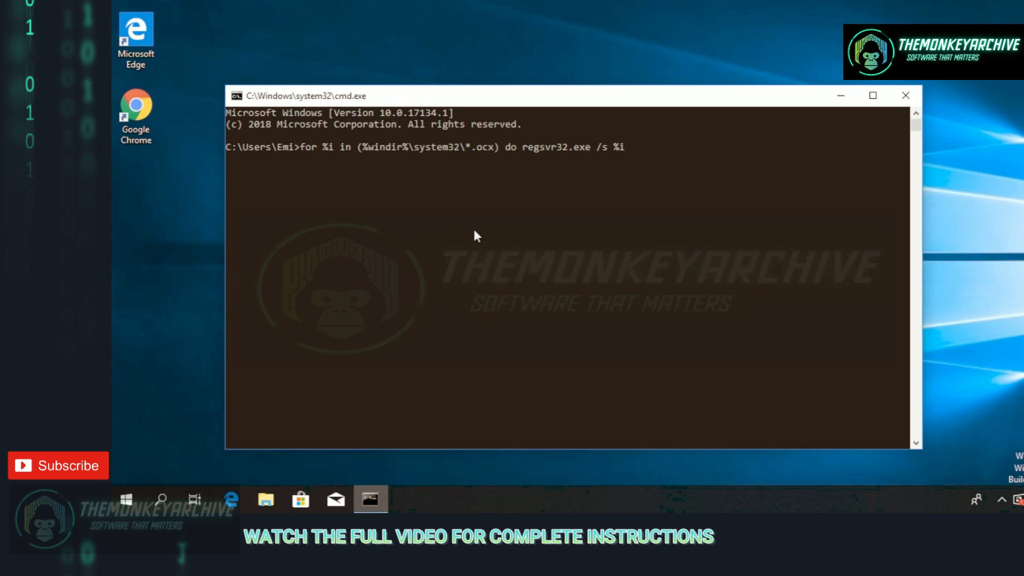
pyautogui.moveTo(399, 179)
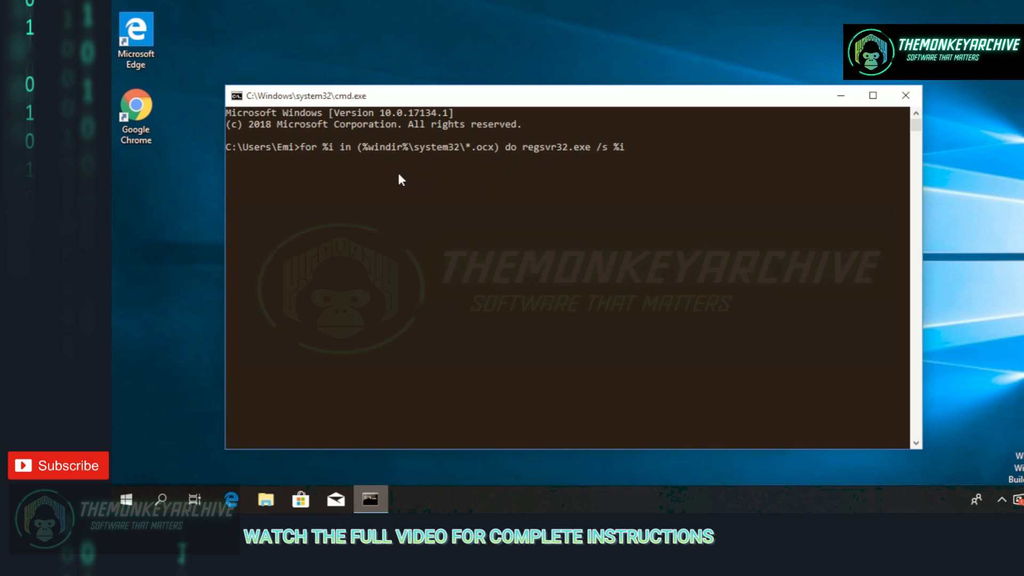
pyautogui.moveTo(453, 238)
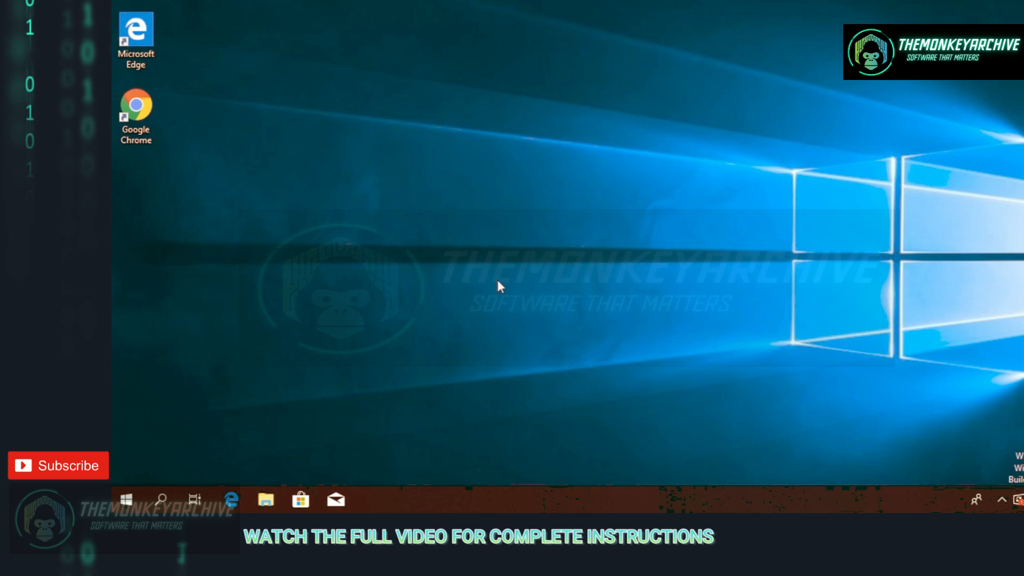
pyautogui.moveTo(451, 261)
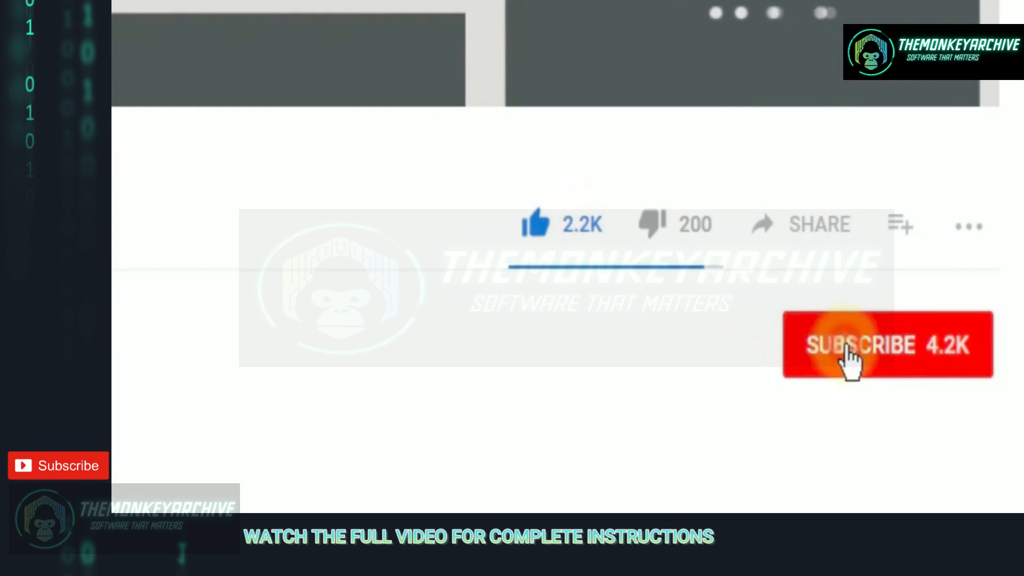
pyautogui.click(853, 346)
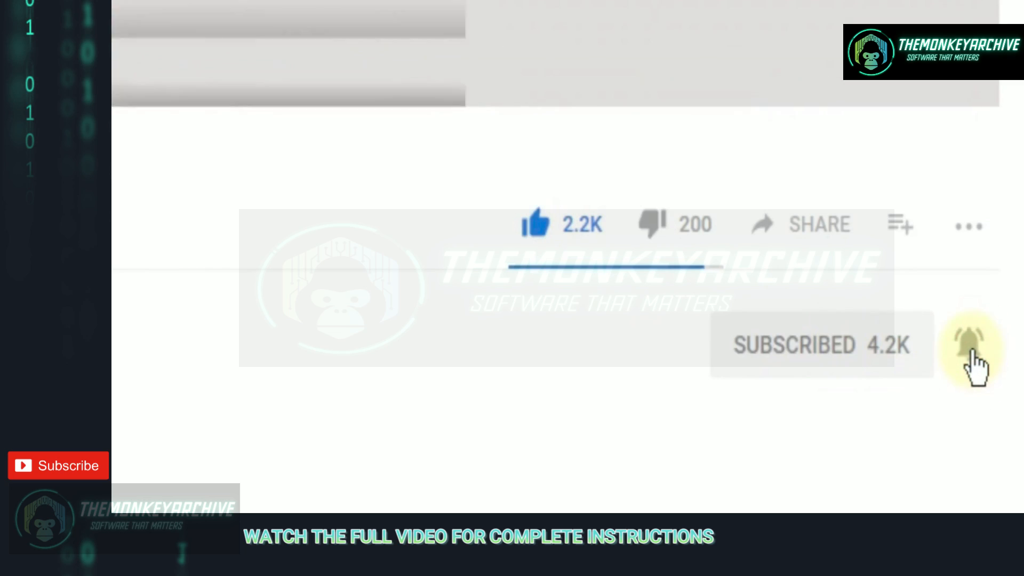